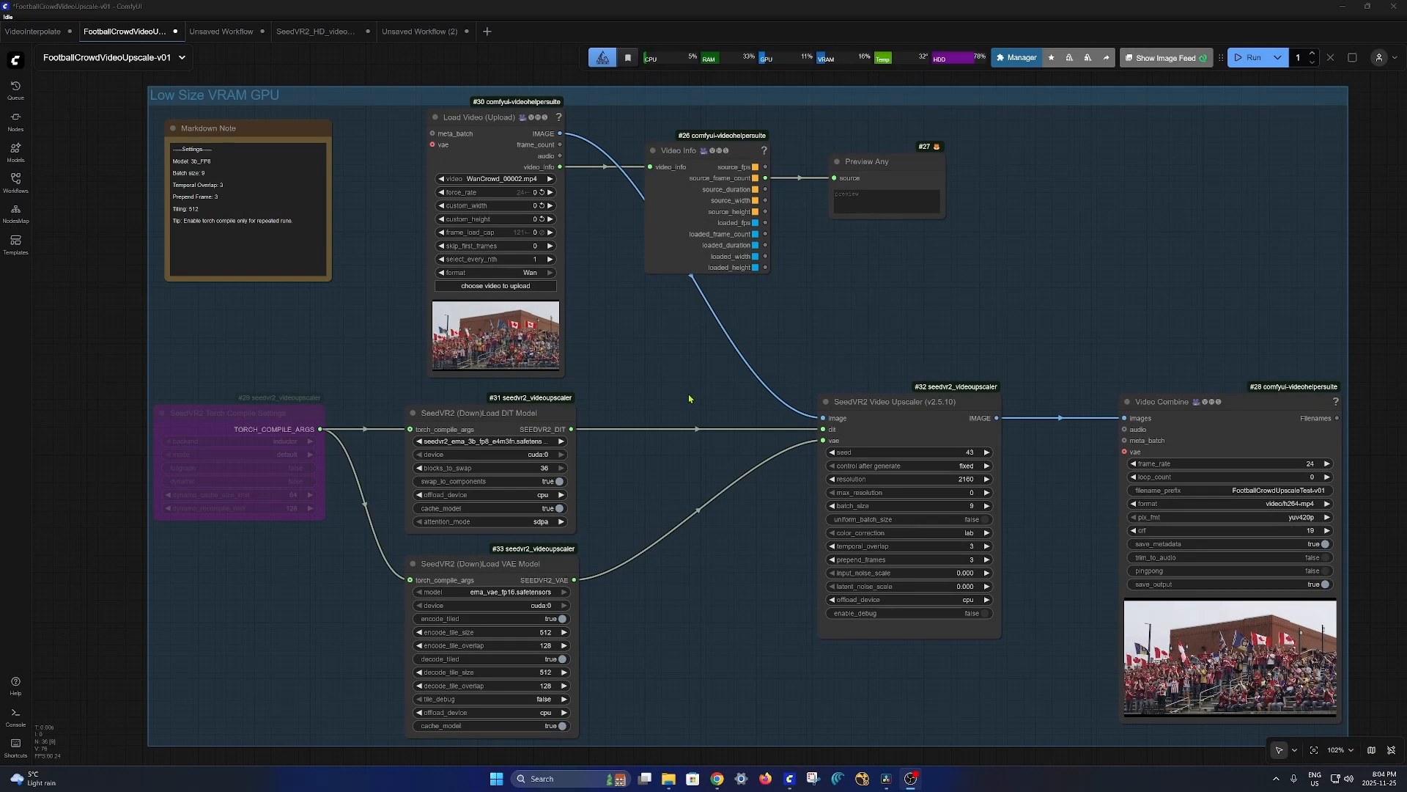
pyautogui.moveTo(1019, 57)
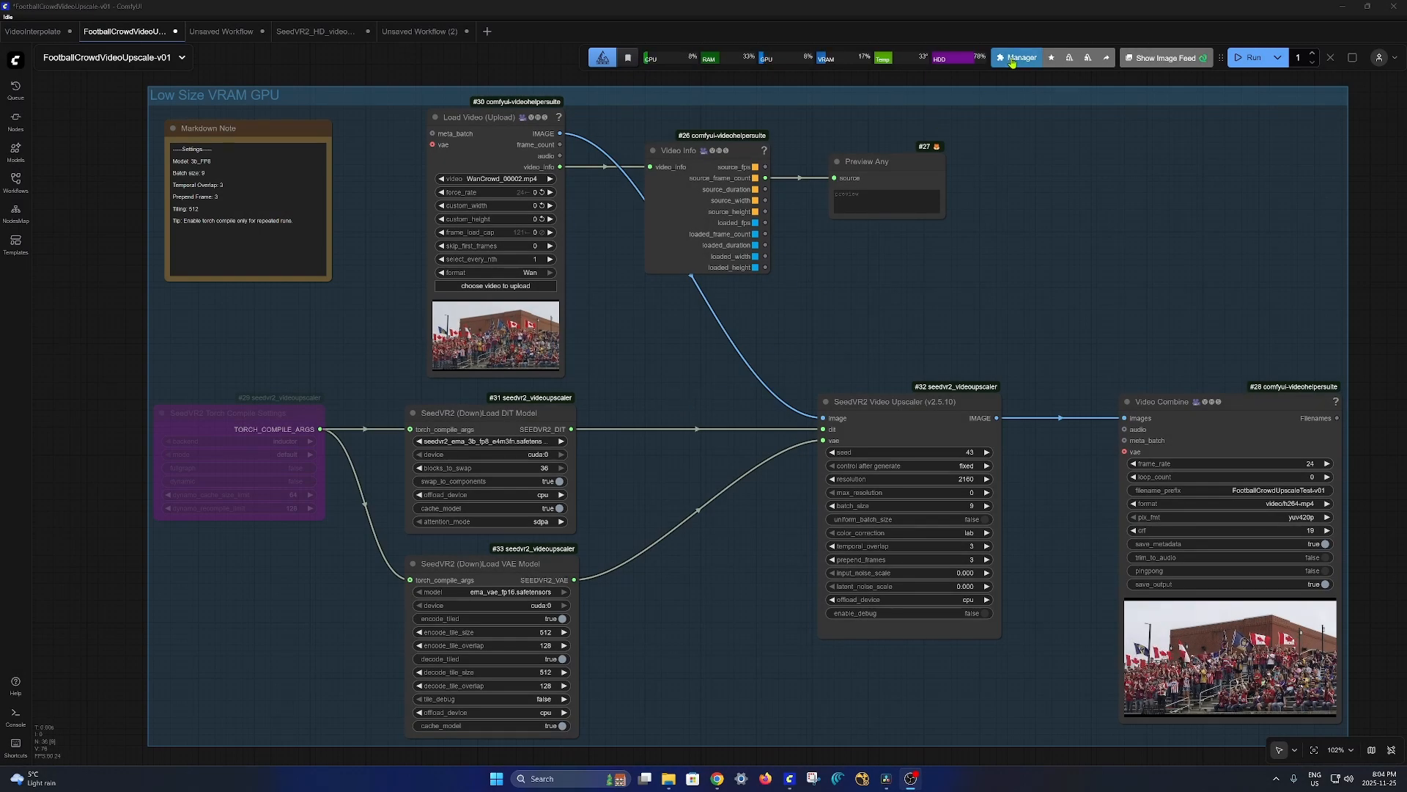
# Search the Custom Nodes Manager for 'seedvr2' to confirm the SeedVR2 Video Upscaler pack is installed
pyautogui.click(1017, 57)
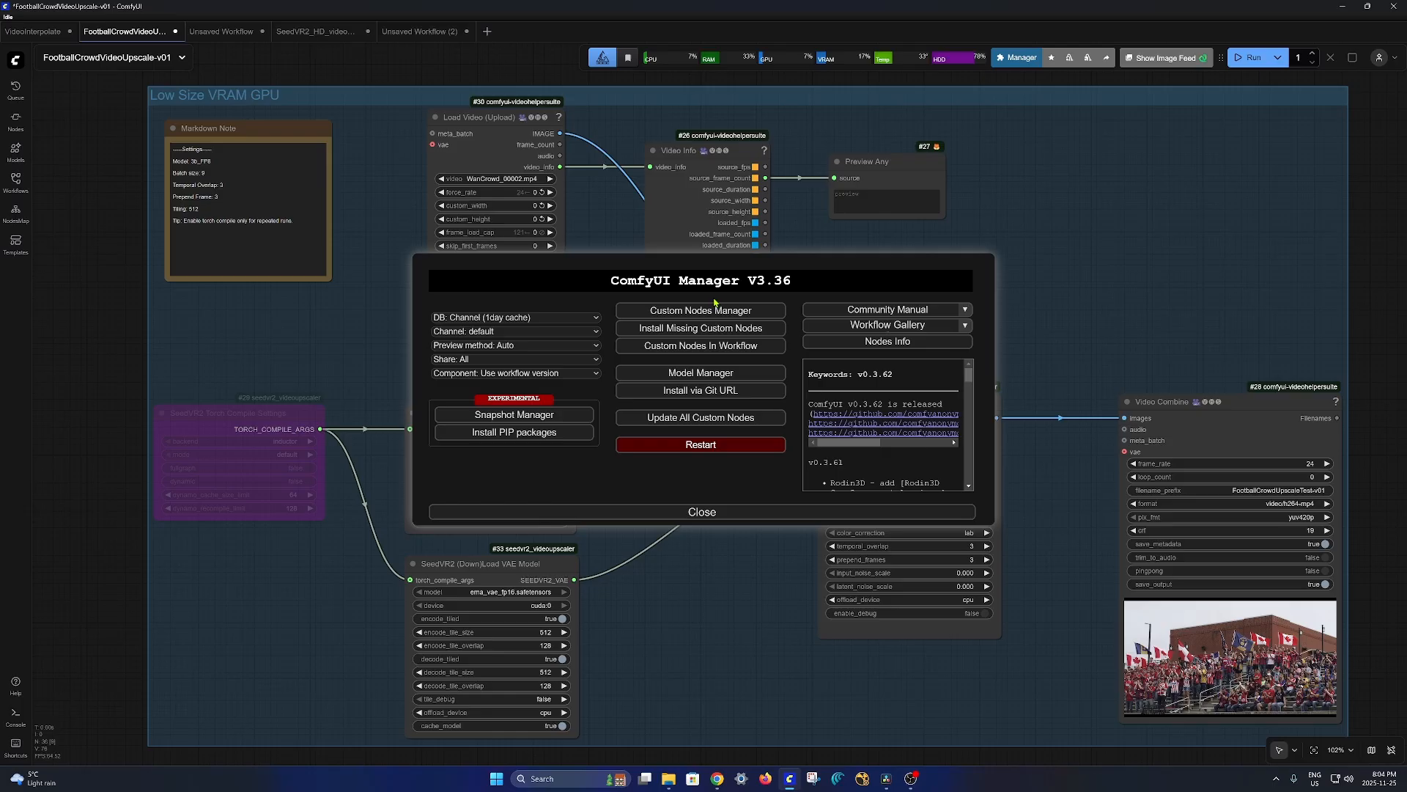
pyautogui.click(700, 309)
pyautogui.write('s')
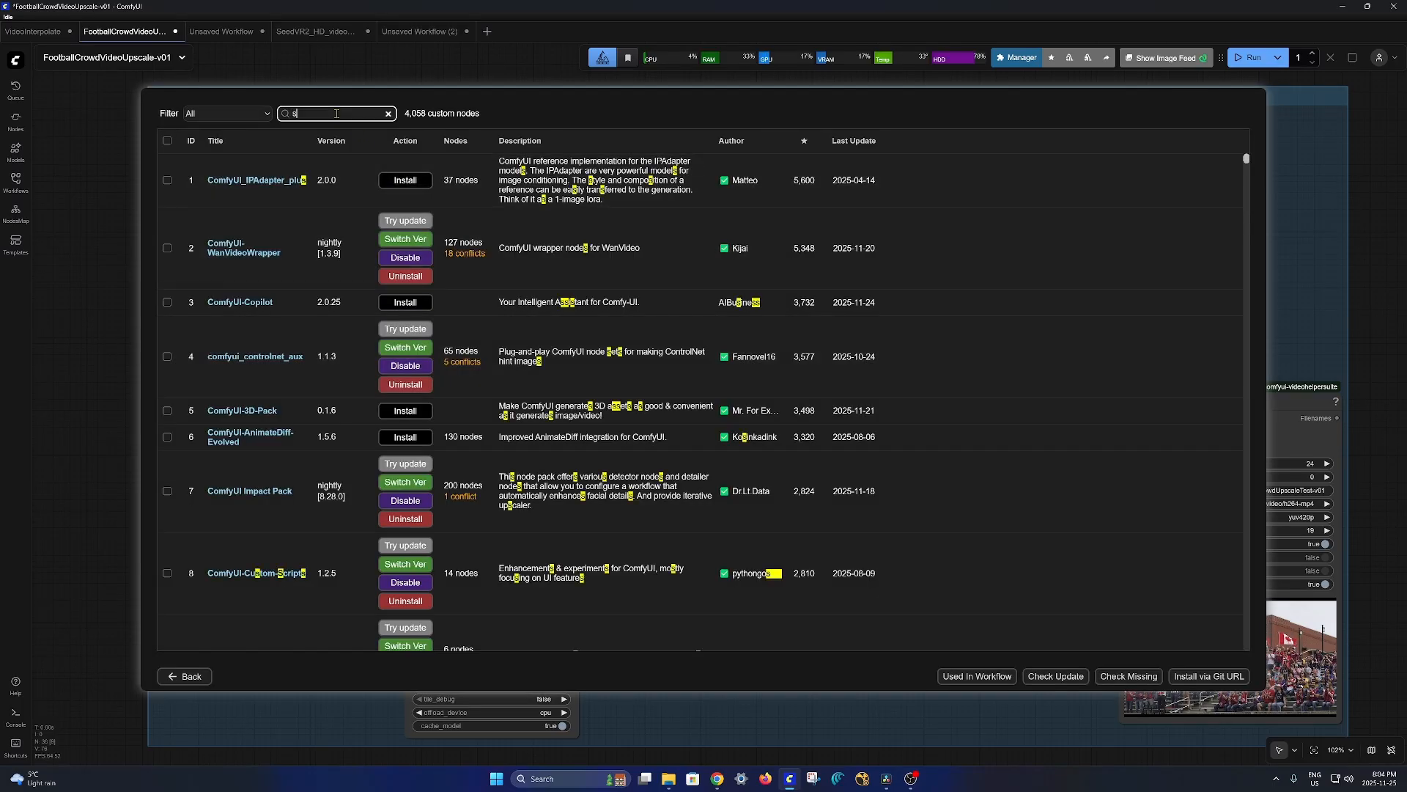
pyautogui.write('eedvr2')
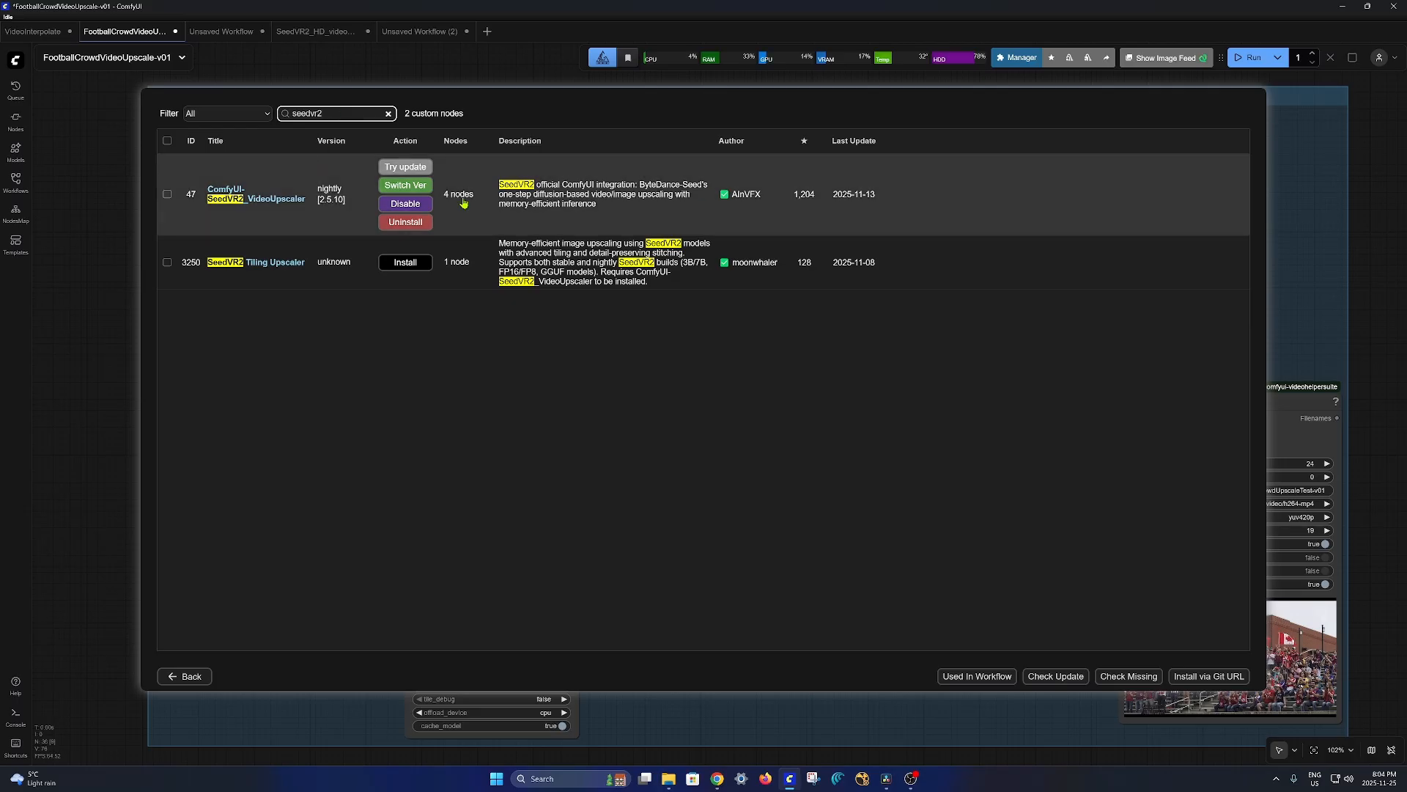
pyautogui.moveTo(747, 194)
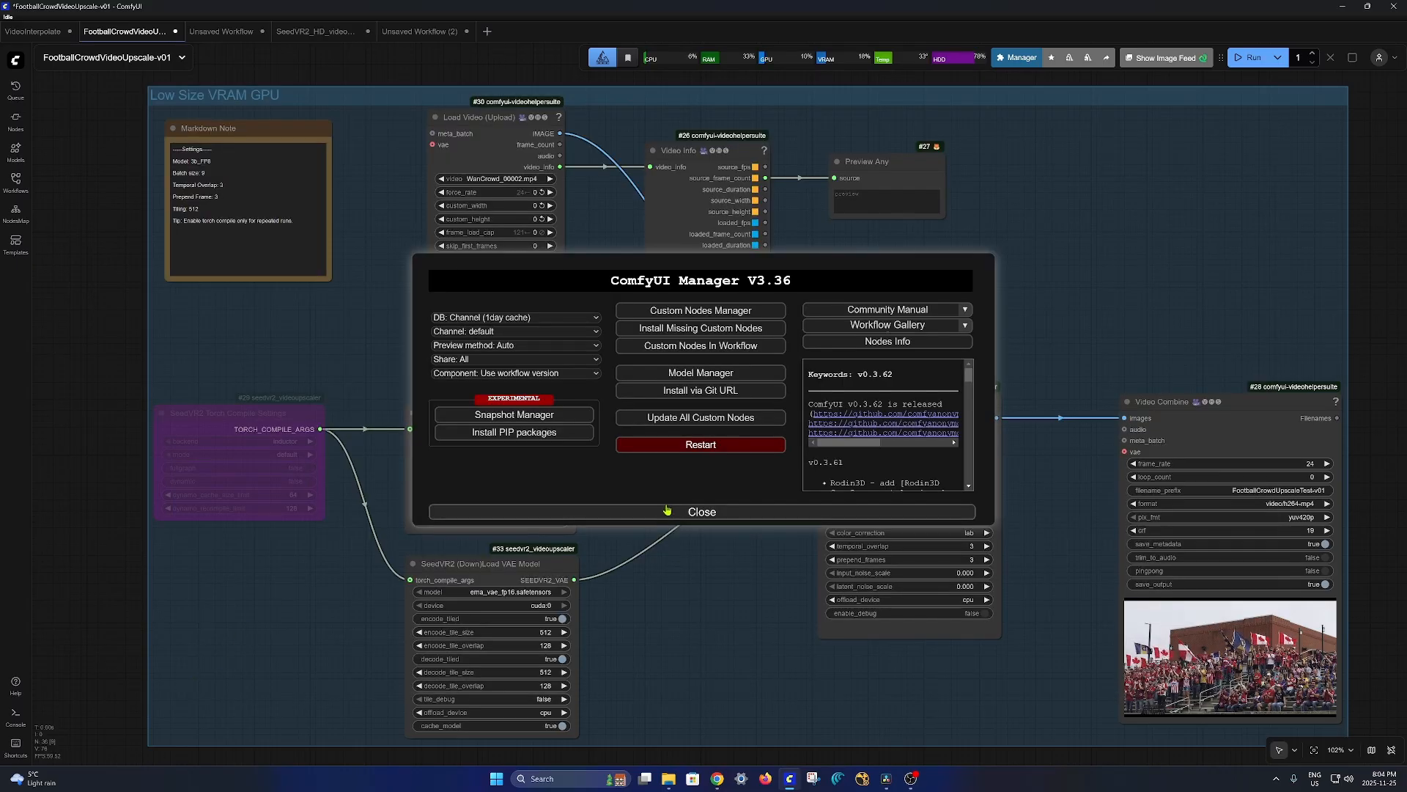
# Search nodes for 'seedvr' to browse the four SeedVR2 nodes without adding any
pyautogui.click(701, 512)
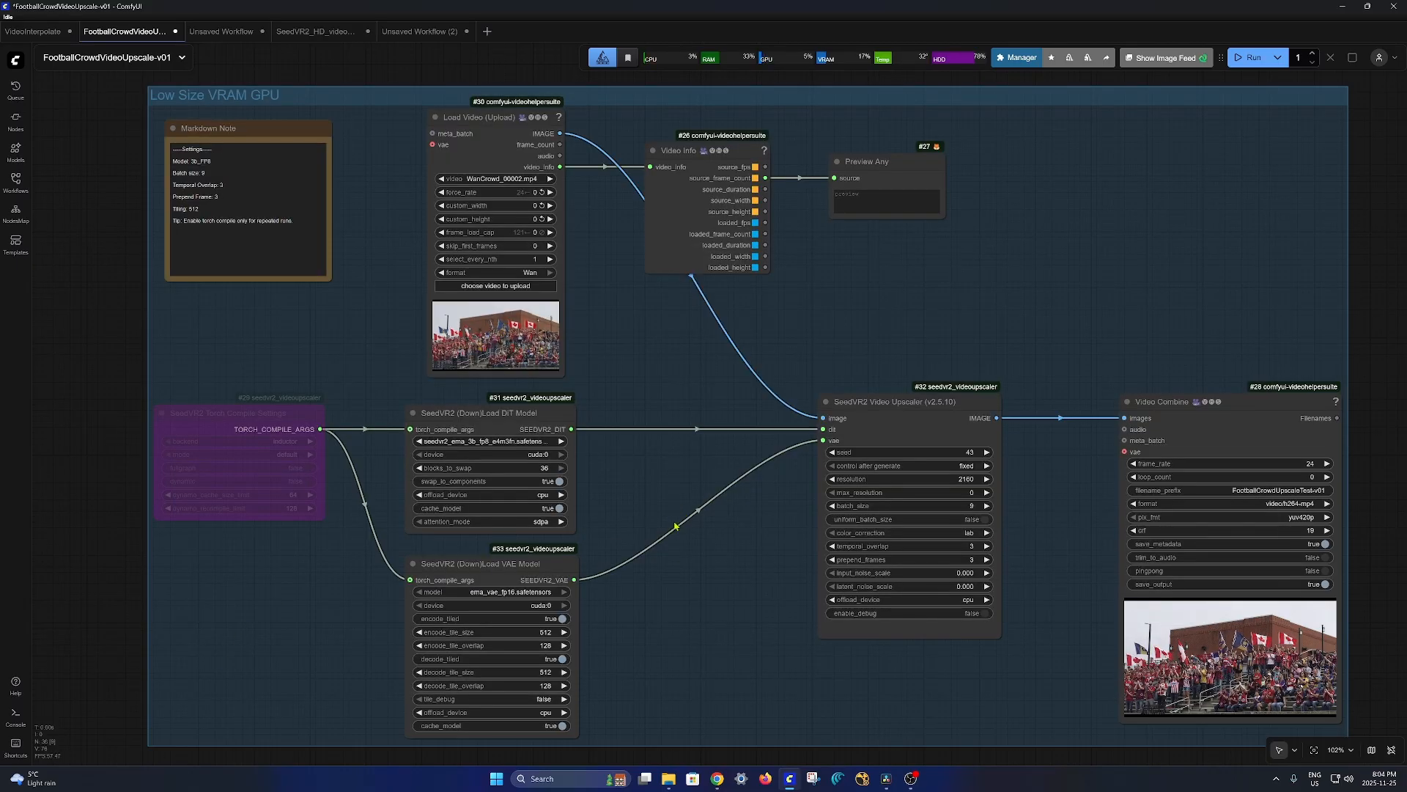
pyautogui.doubleClick(673, 527)
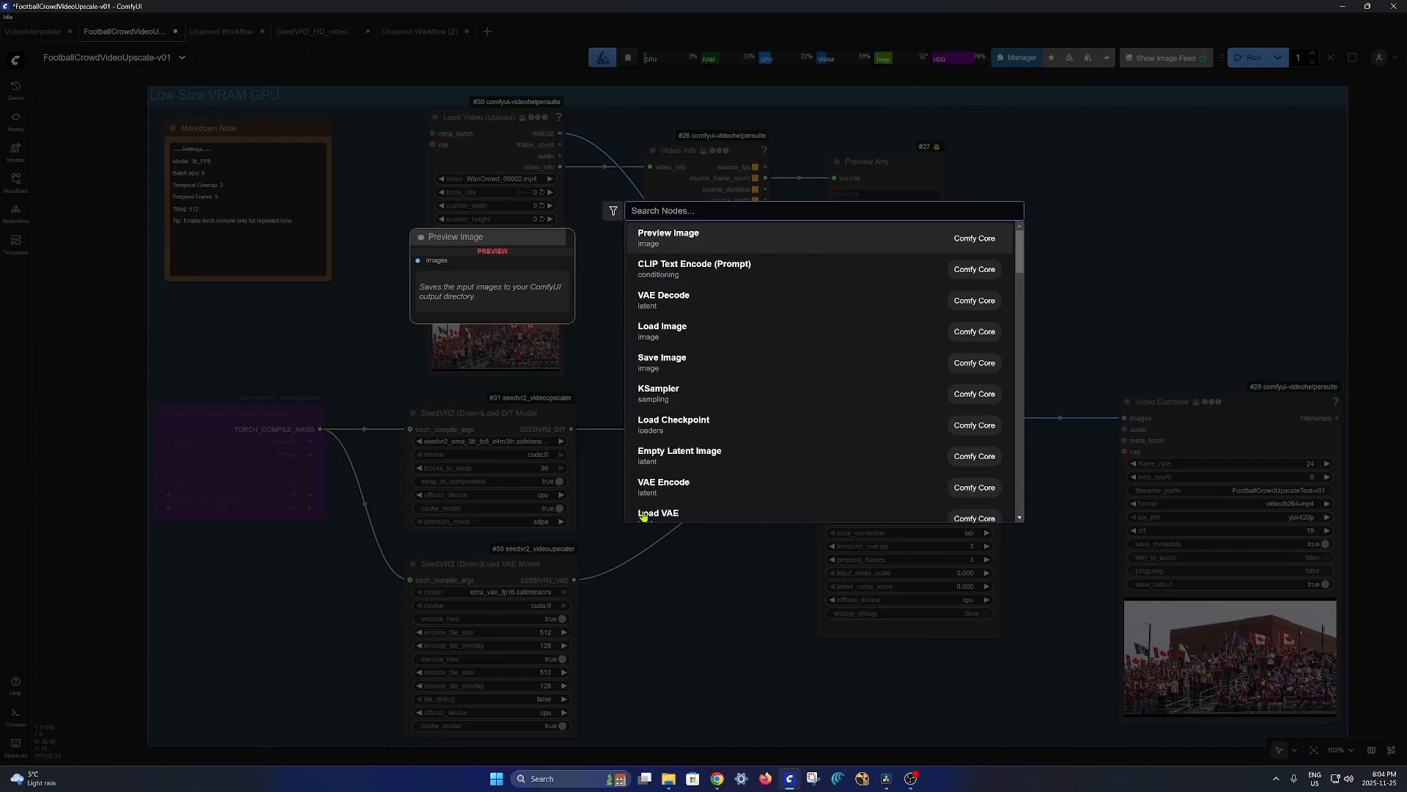
pyautogui.write('seedvr')
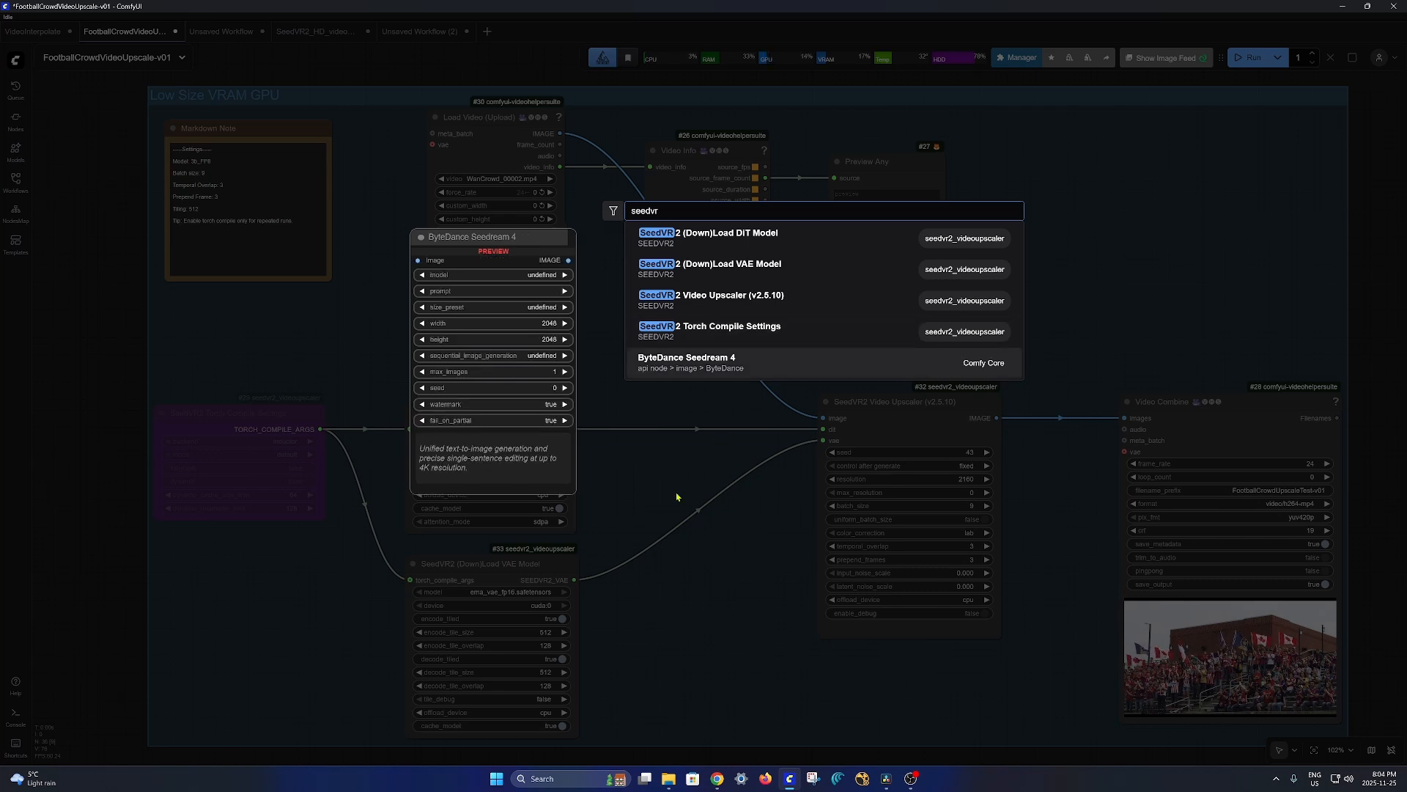
pyautogui.click(668, 497)
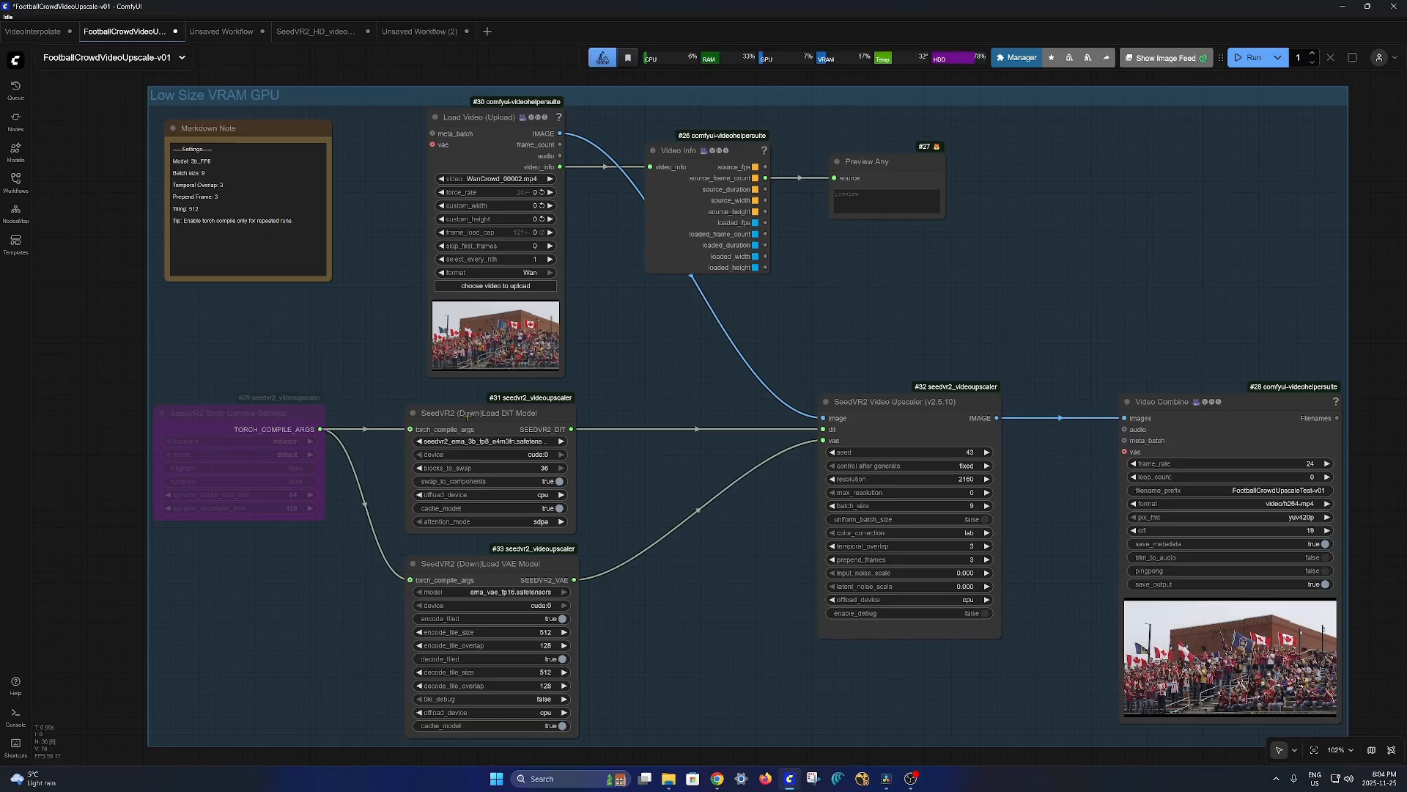
pyautogui.moveTo(485, 413)
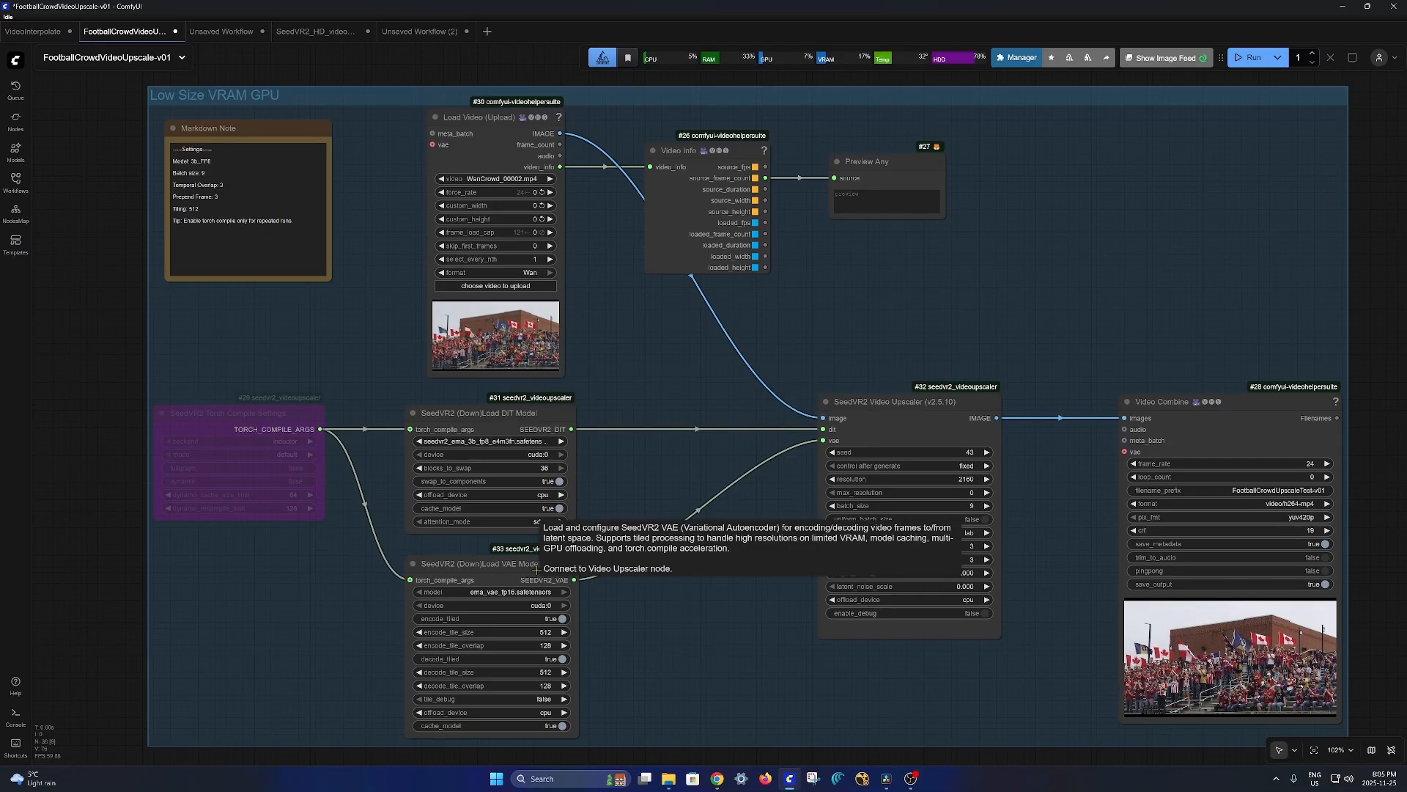
pyautogui.moveTo(907, 411)
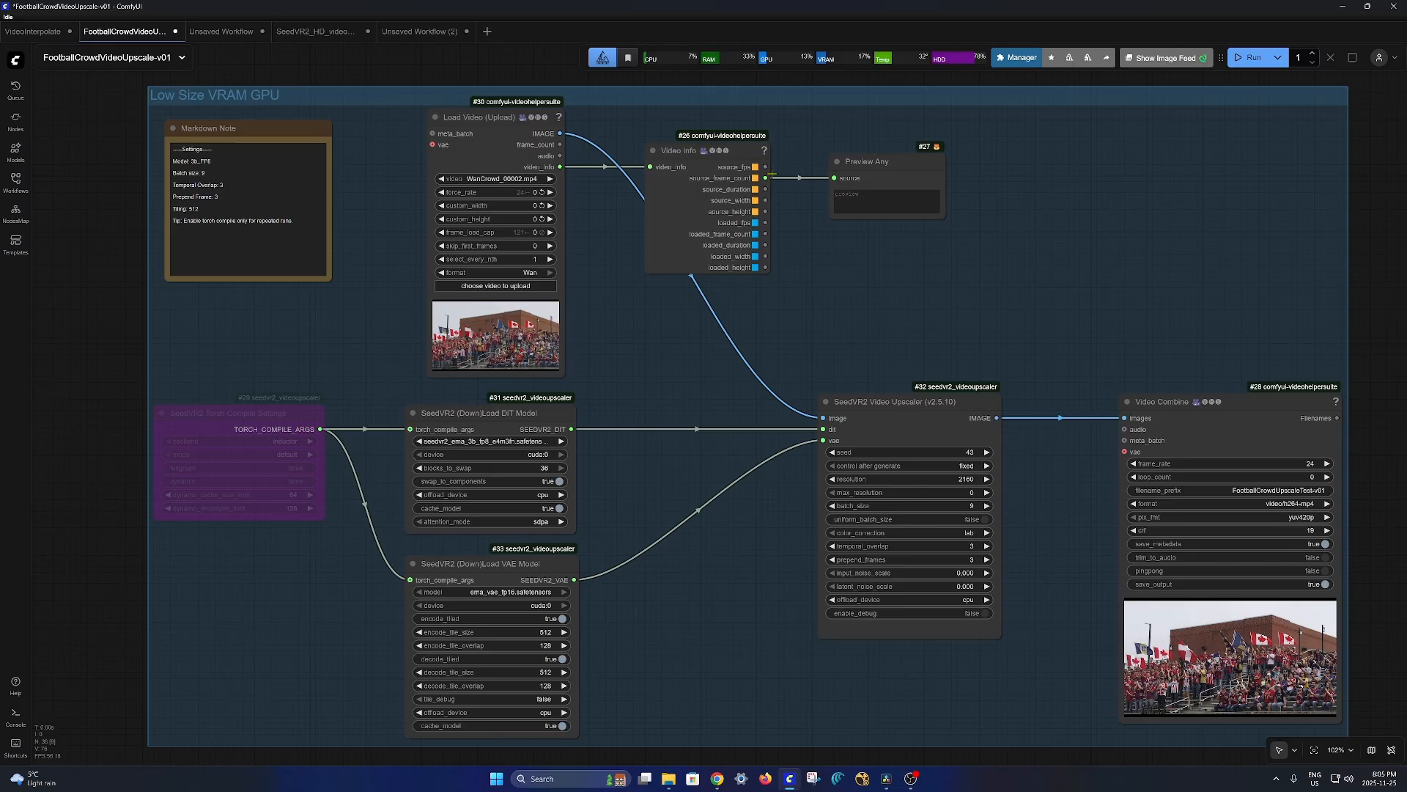
pyautogui.click(865, 161)
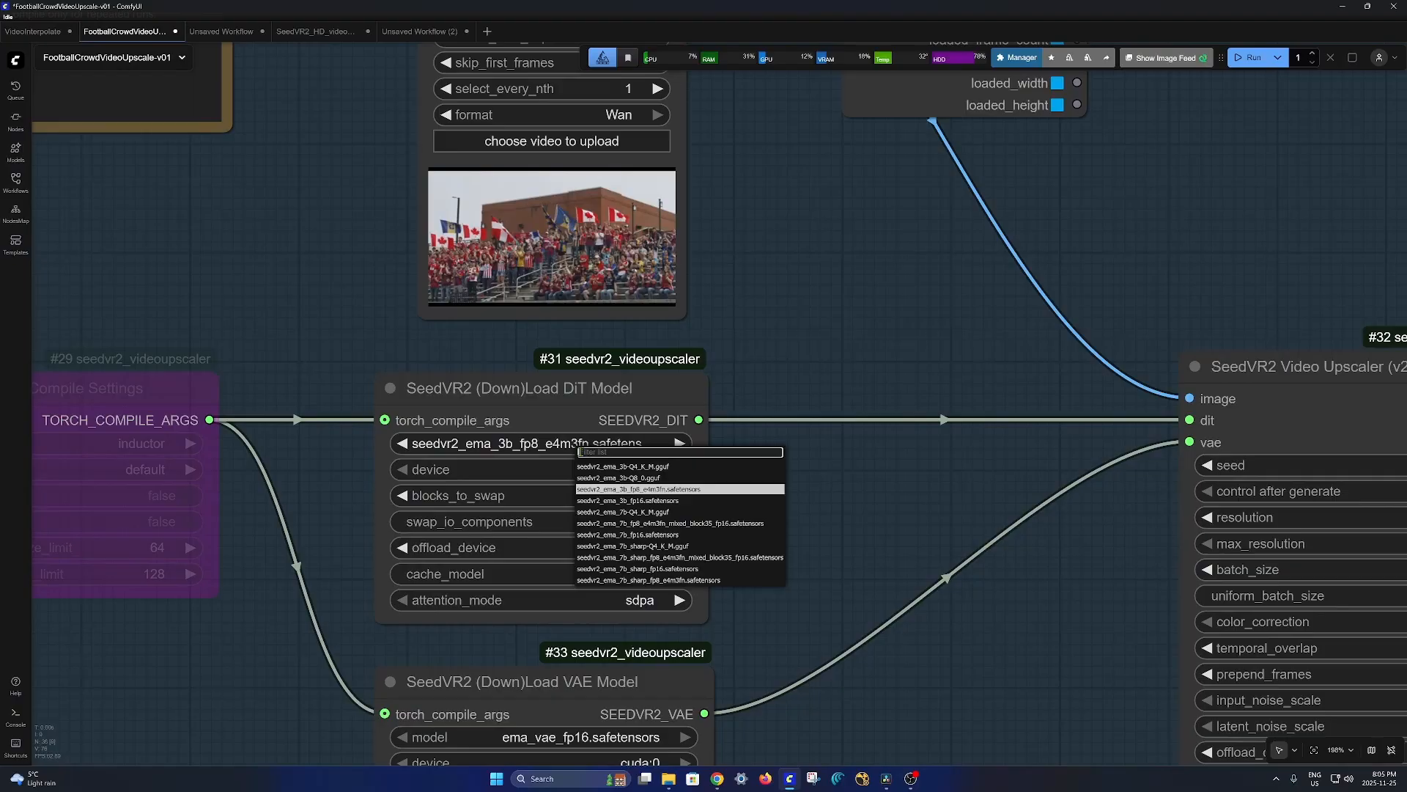
pyautogui.click(677, 488)
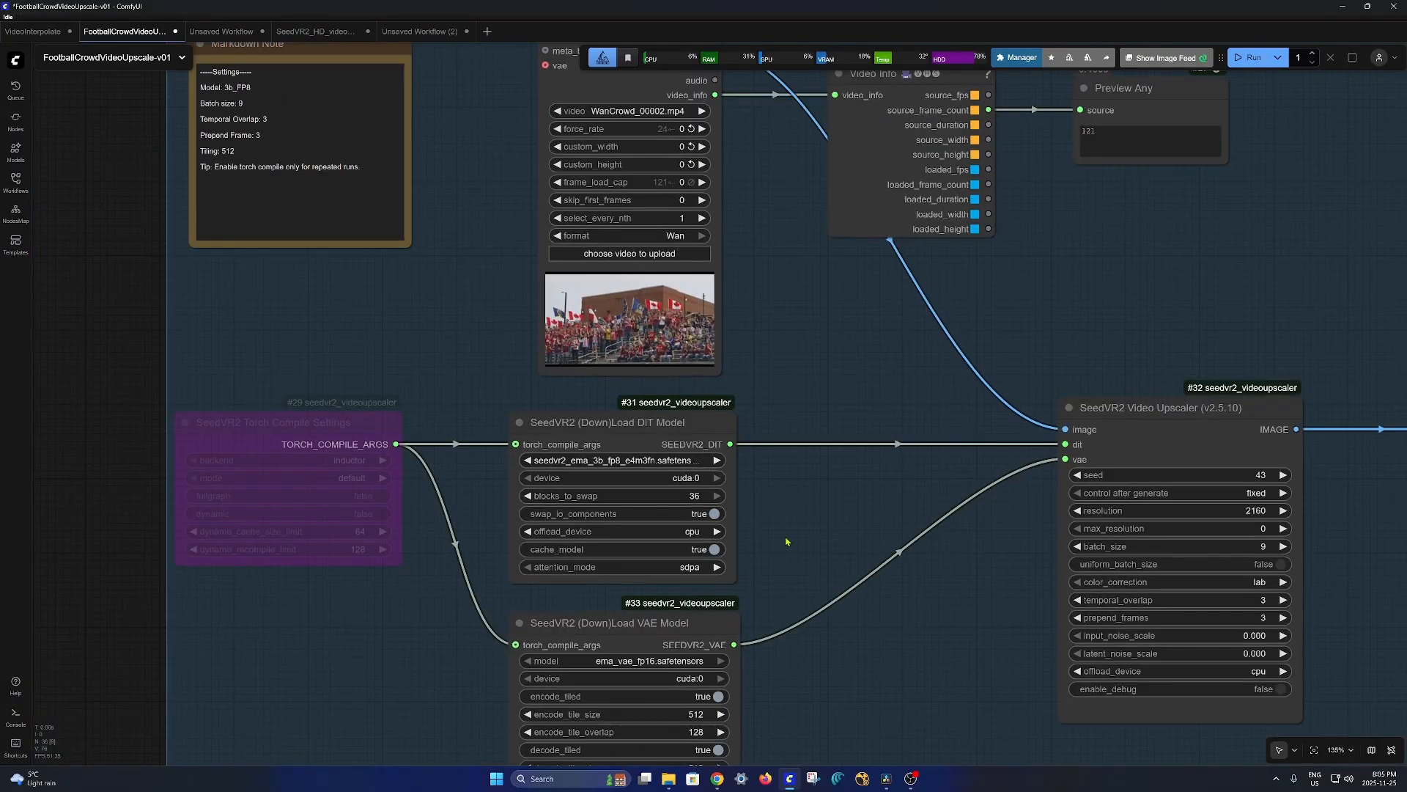
pyautogui.moveTo(999, 544)
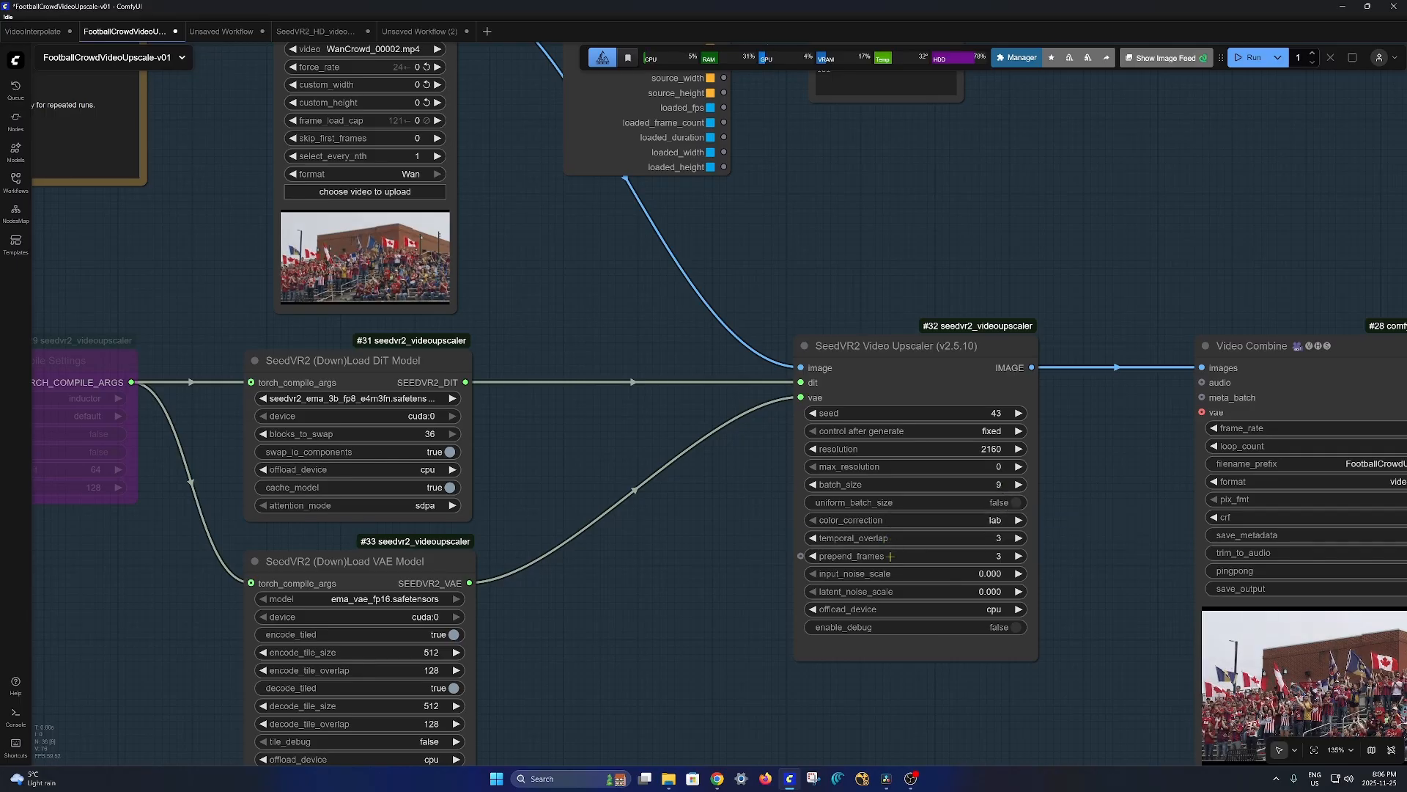
pyautogui.moveTo(851, 555)
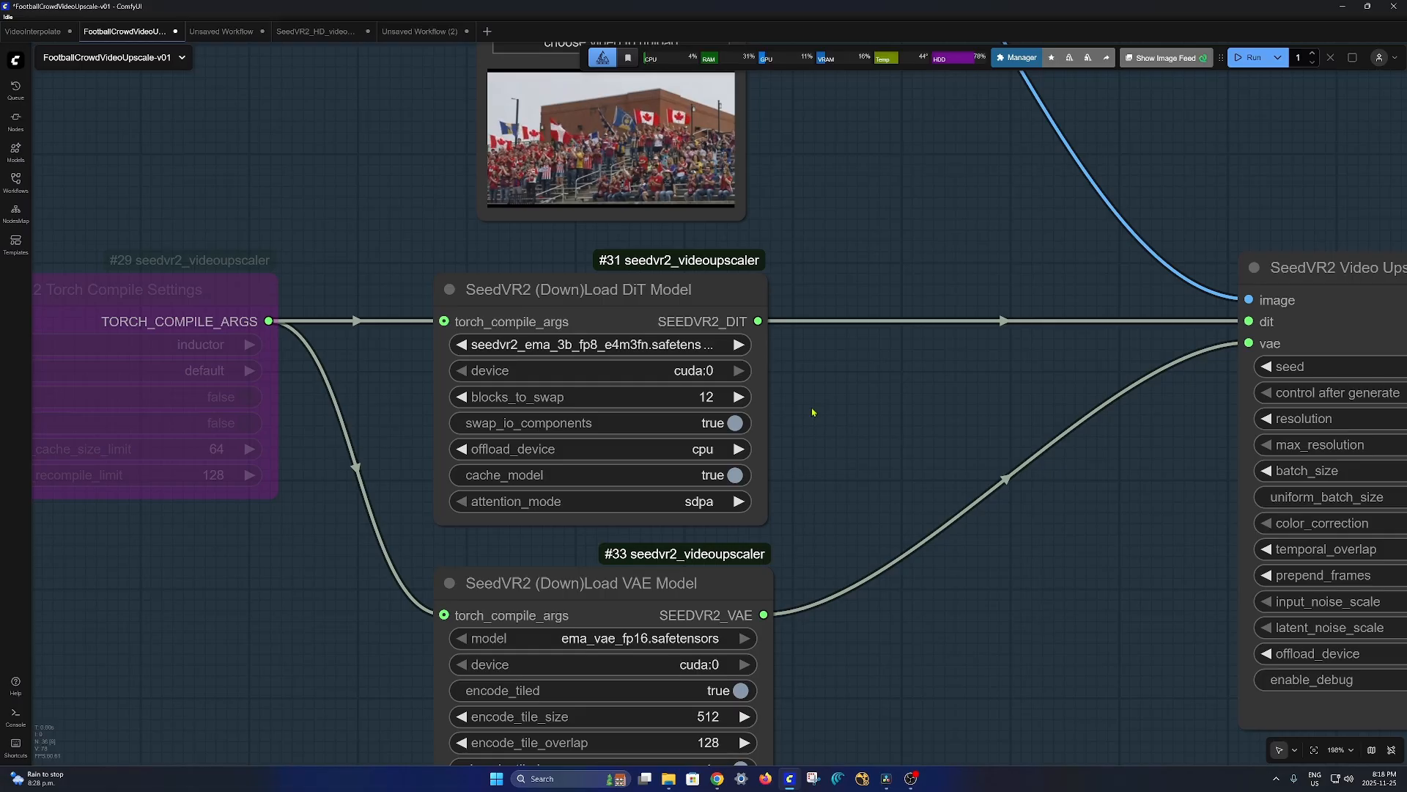
pyautogui.scroll(-3)
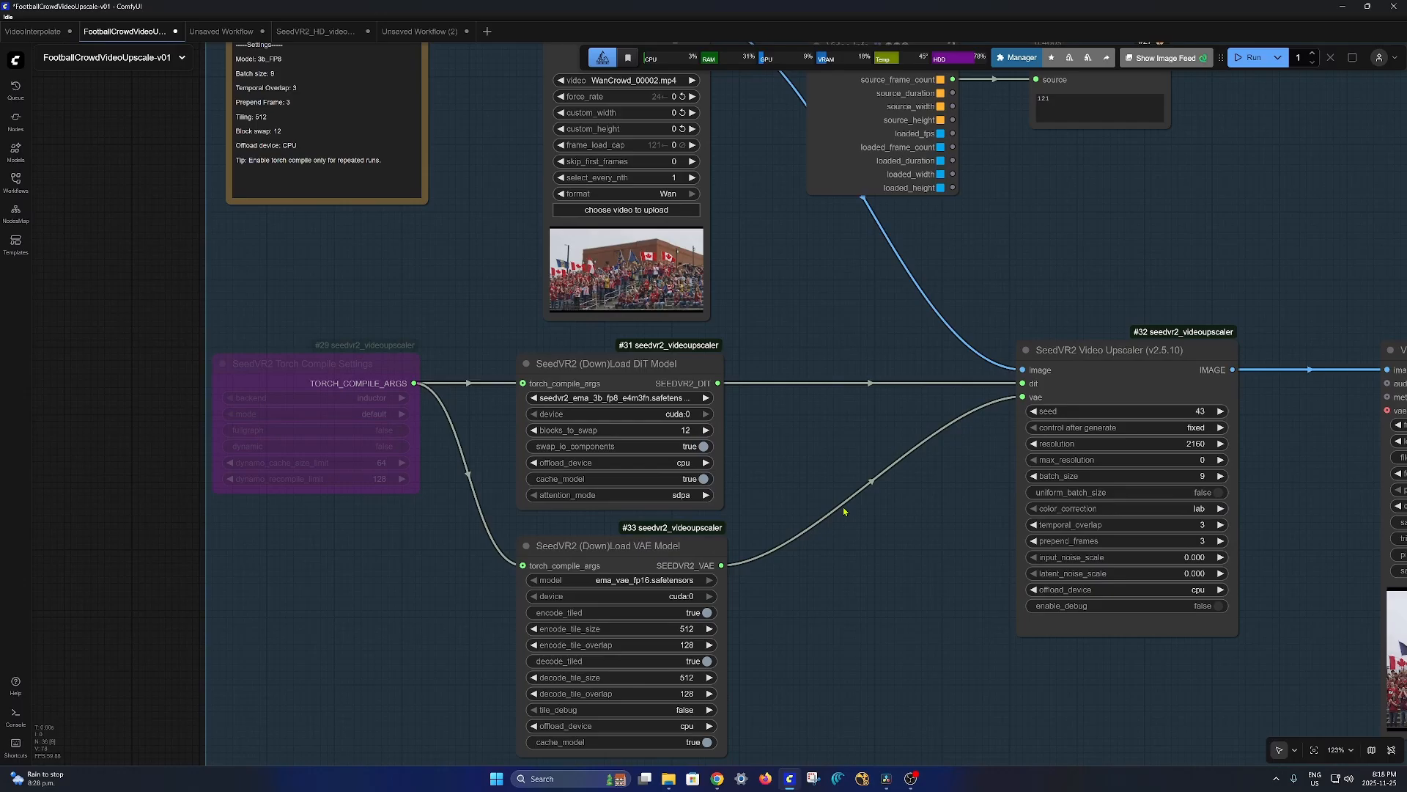
pyautogui.scroll(-3)
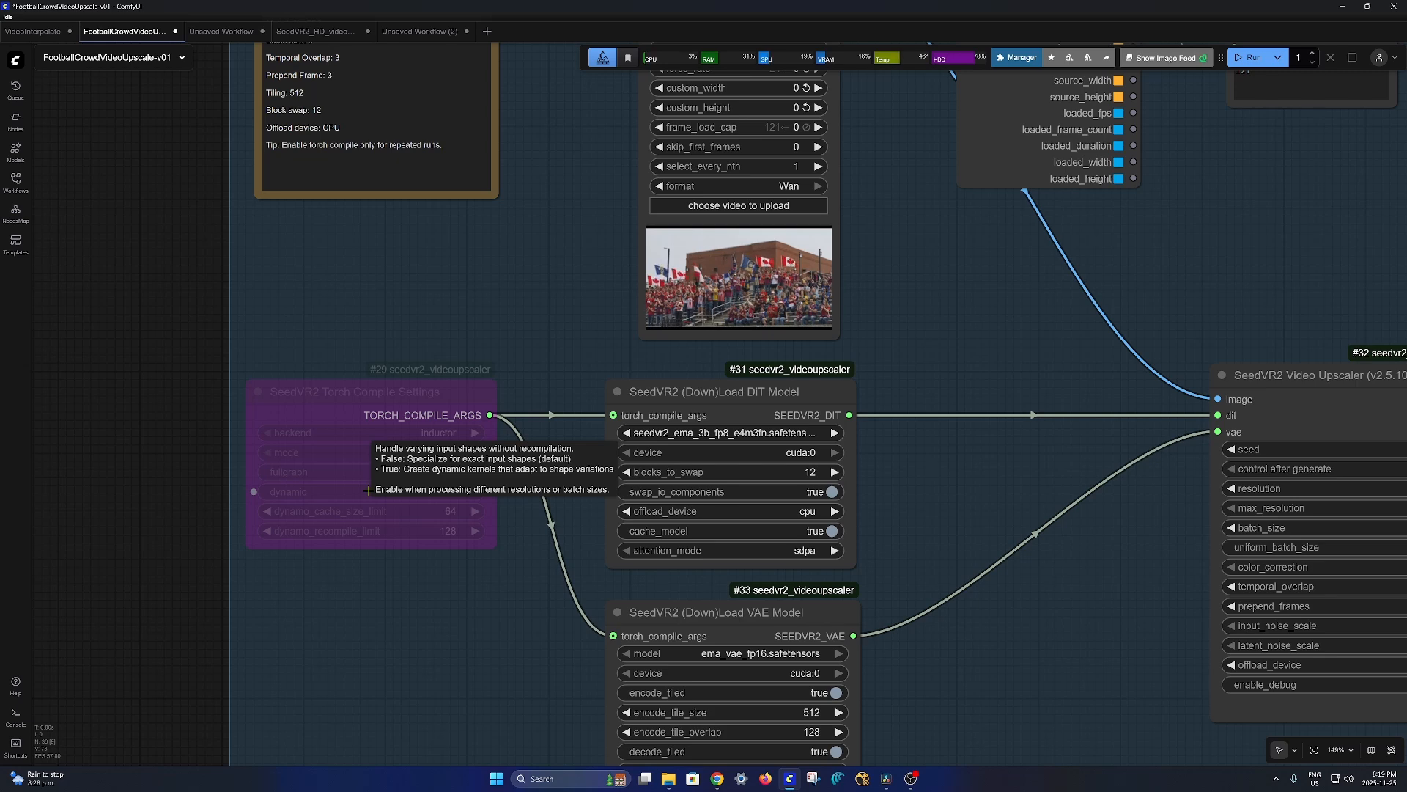
pyautogui.scroll(-3)
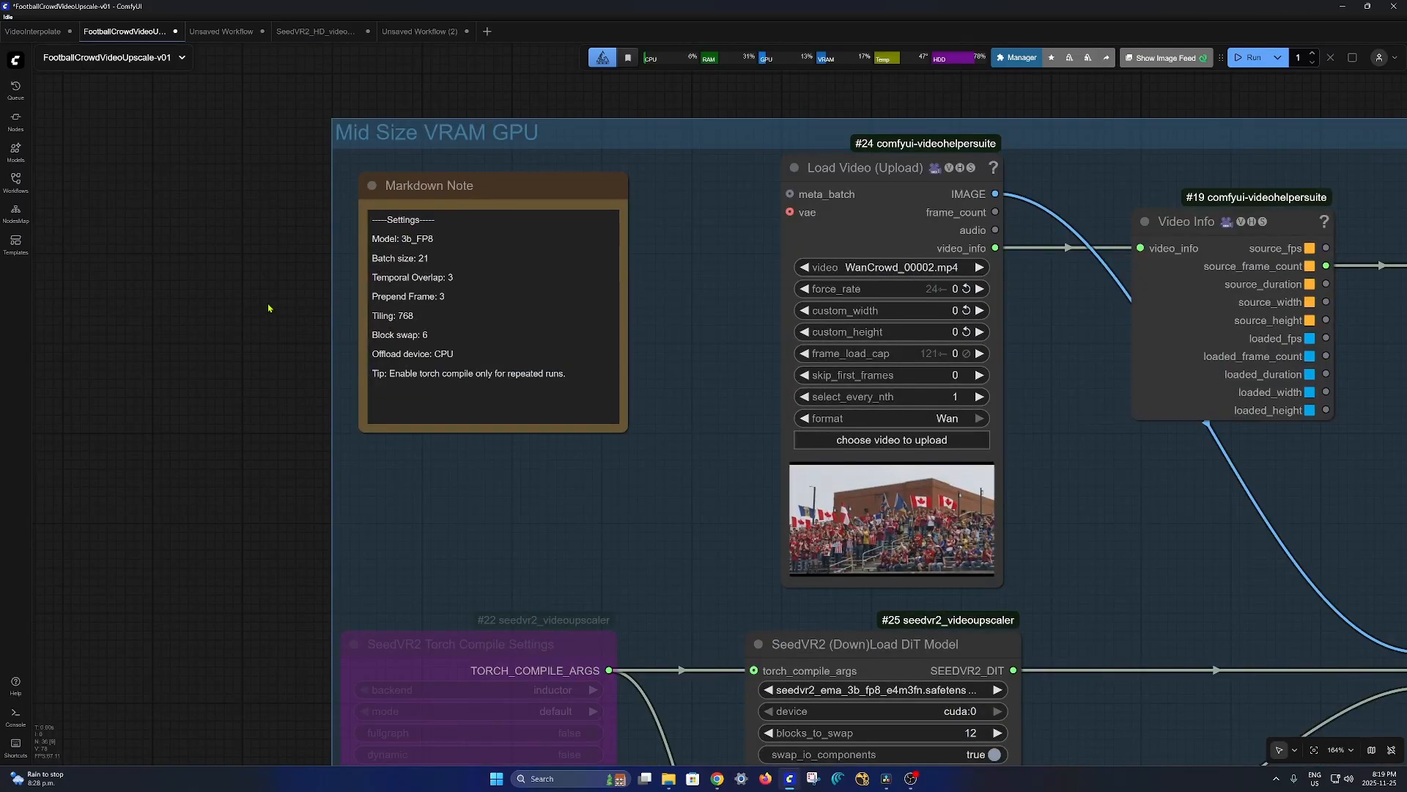
pyautogui.moveTo(321, 283)
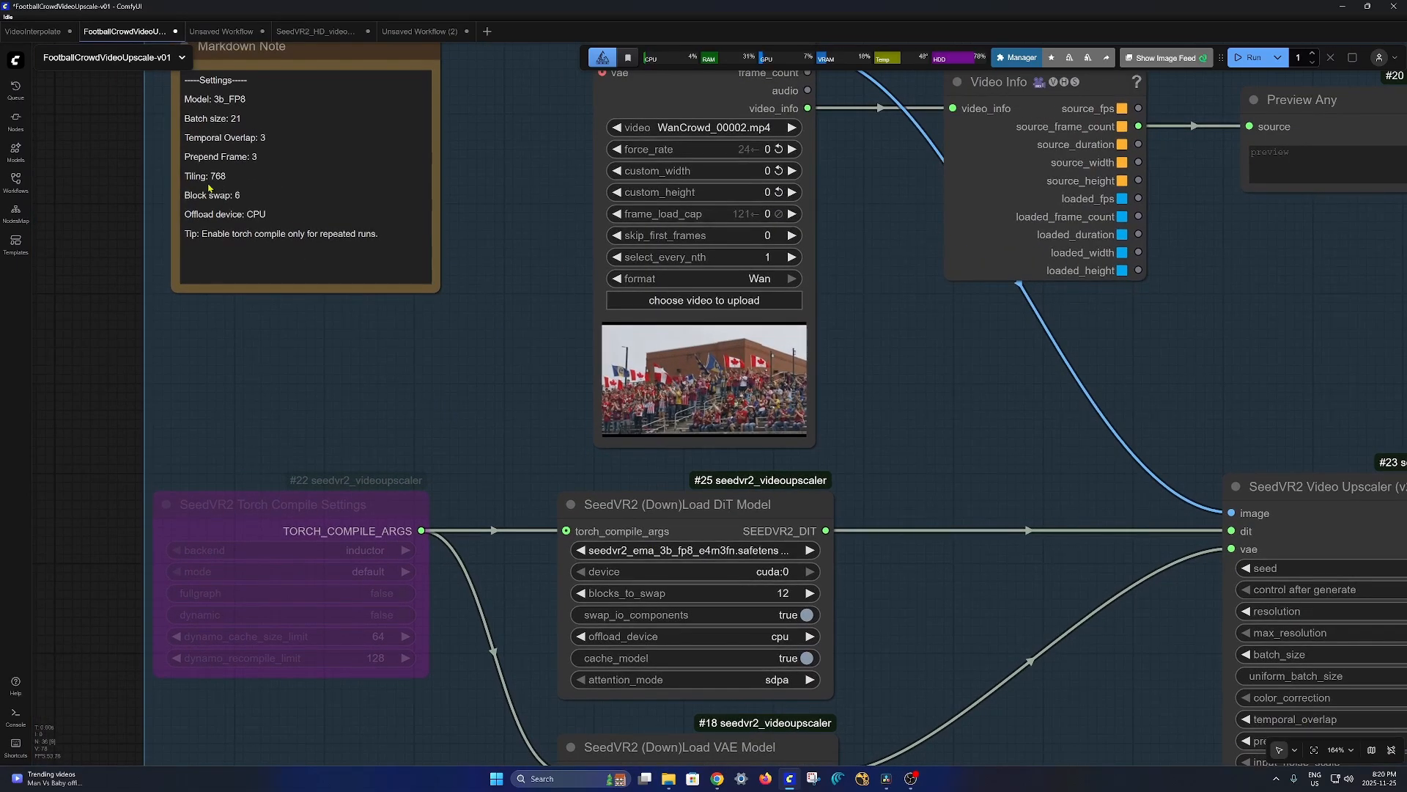
pyautogui.scroll(-3)
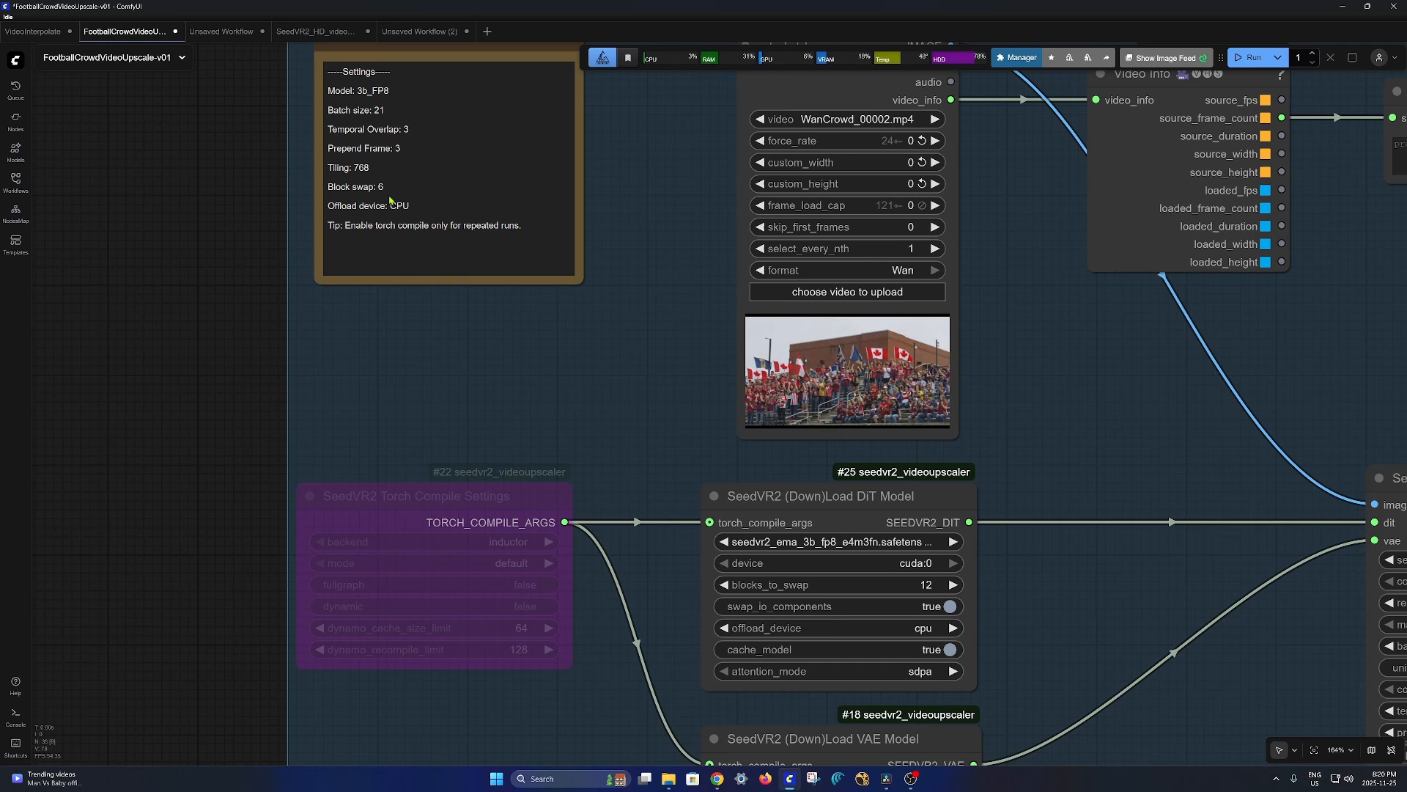
pyautogui.moveTo(432, 319)
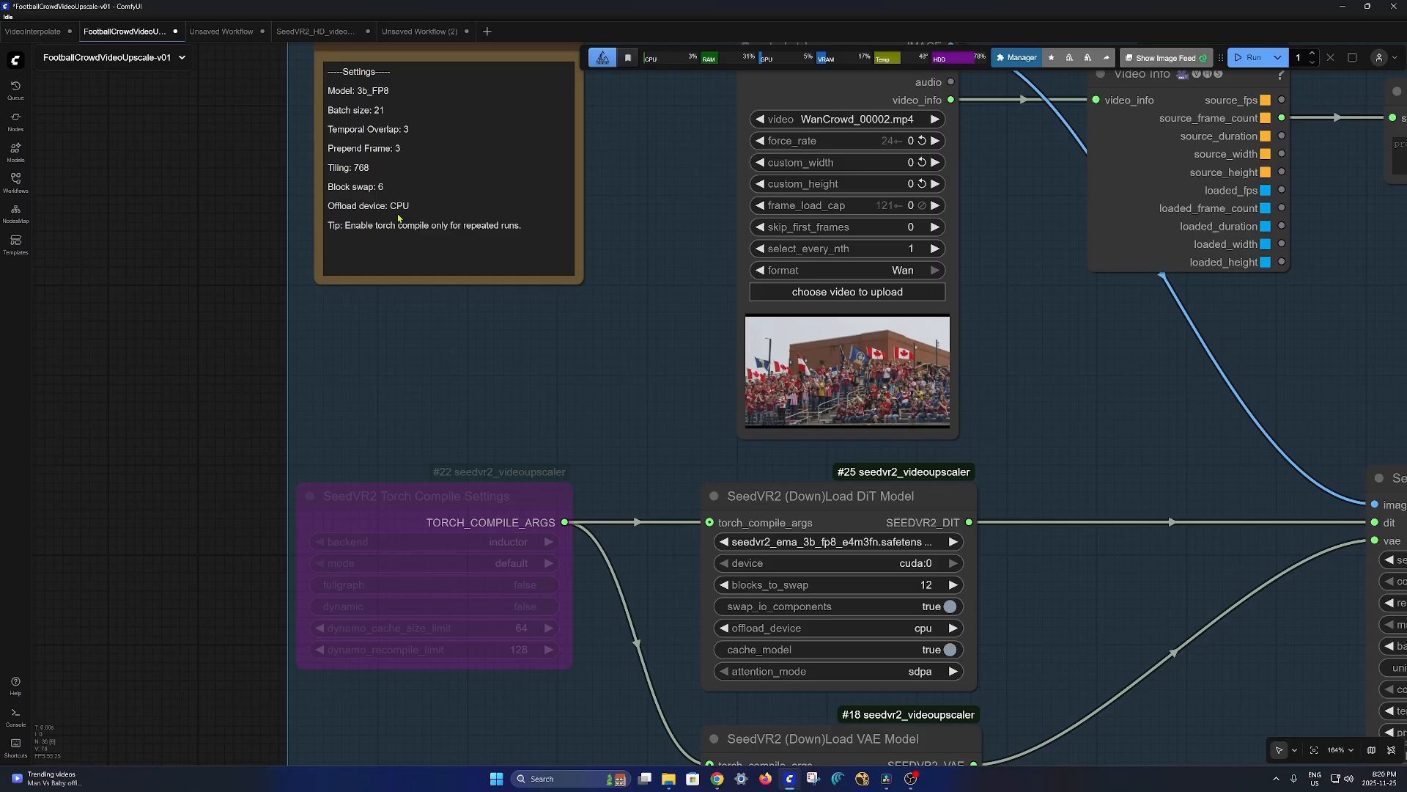
pyautogui.moveTo(431, 335)
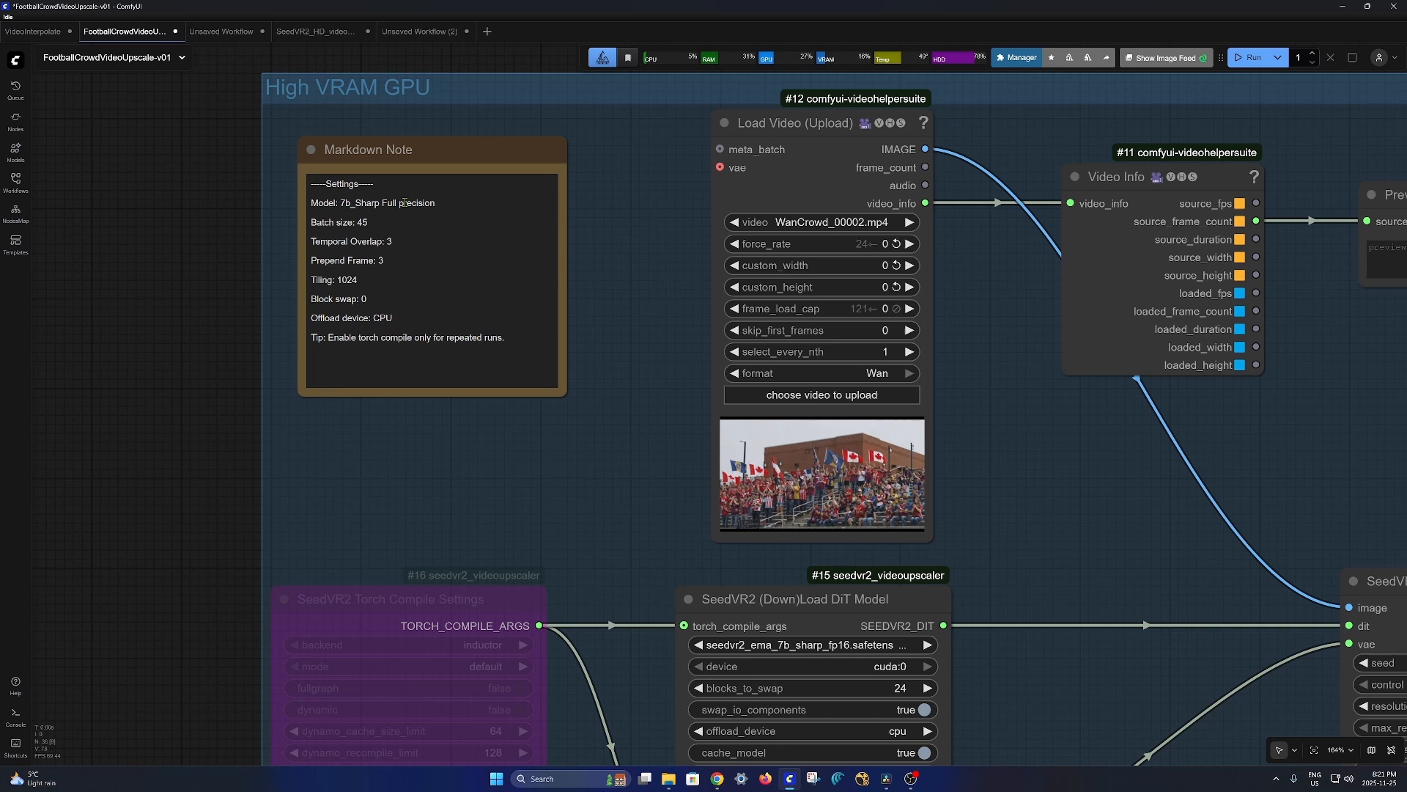
pyautogui.click(808, 644)
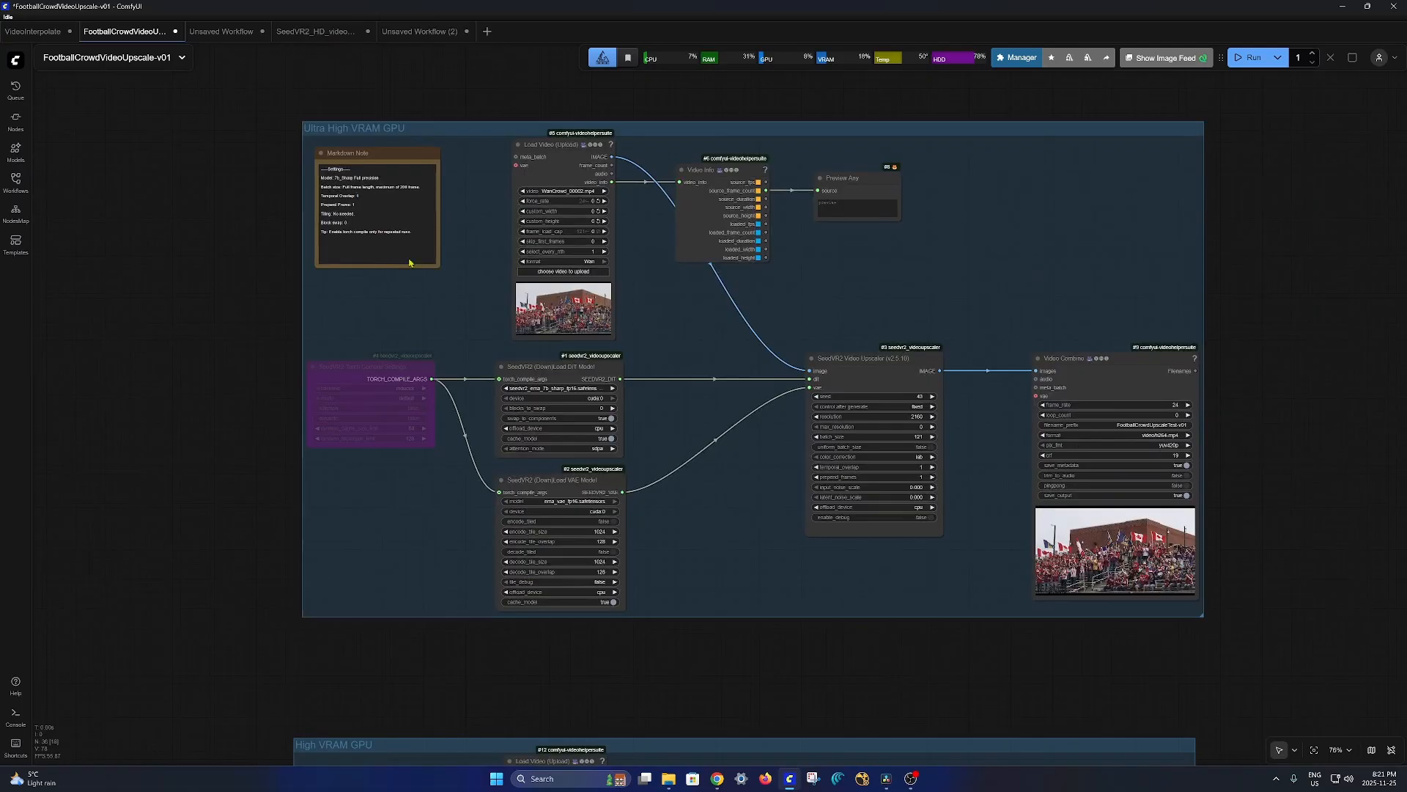
pyautogui.scroll(3)
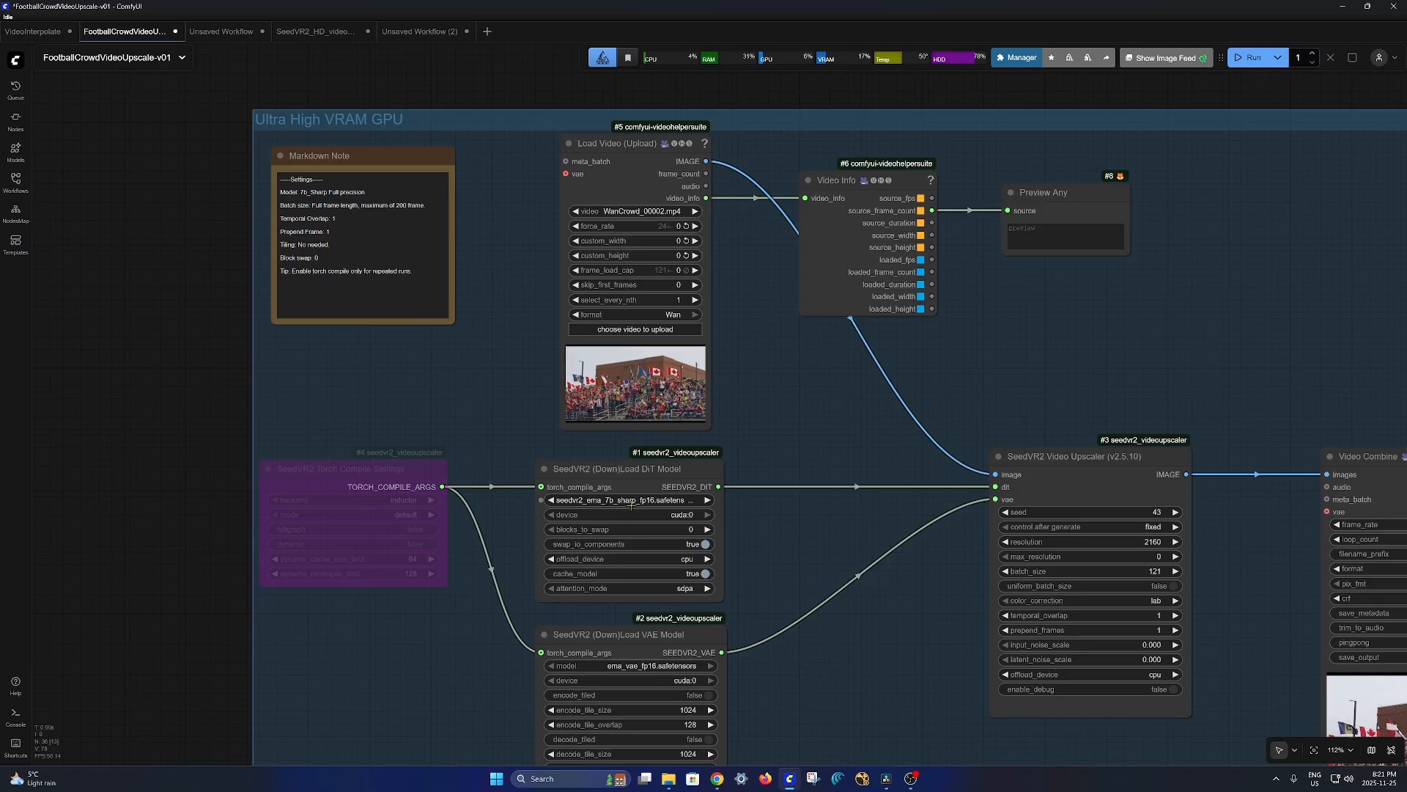
pyautogui.click(628, 500)
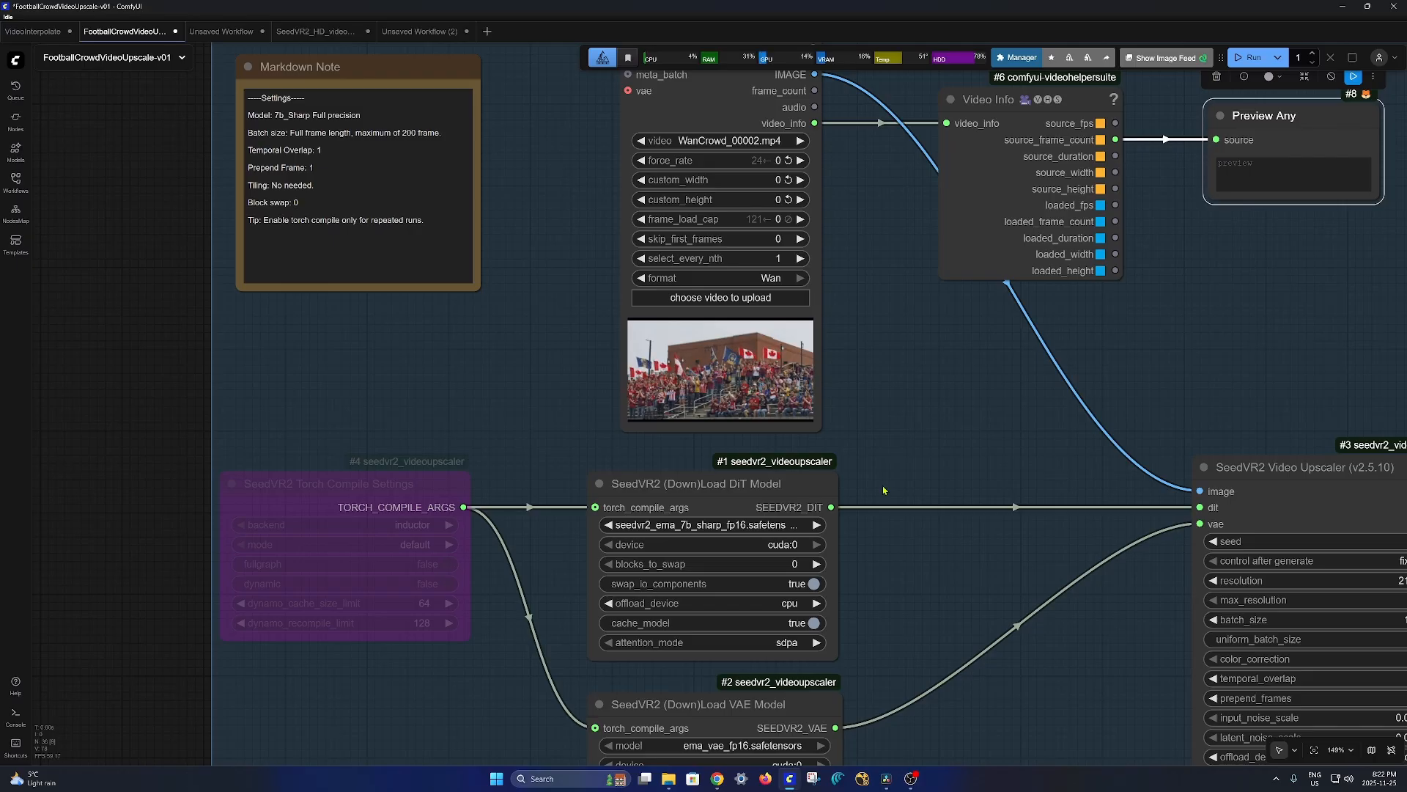
pyautogui.moveTo(192, 273)
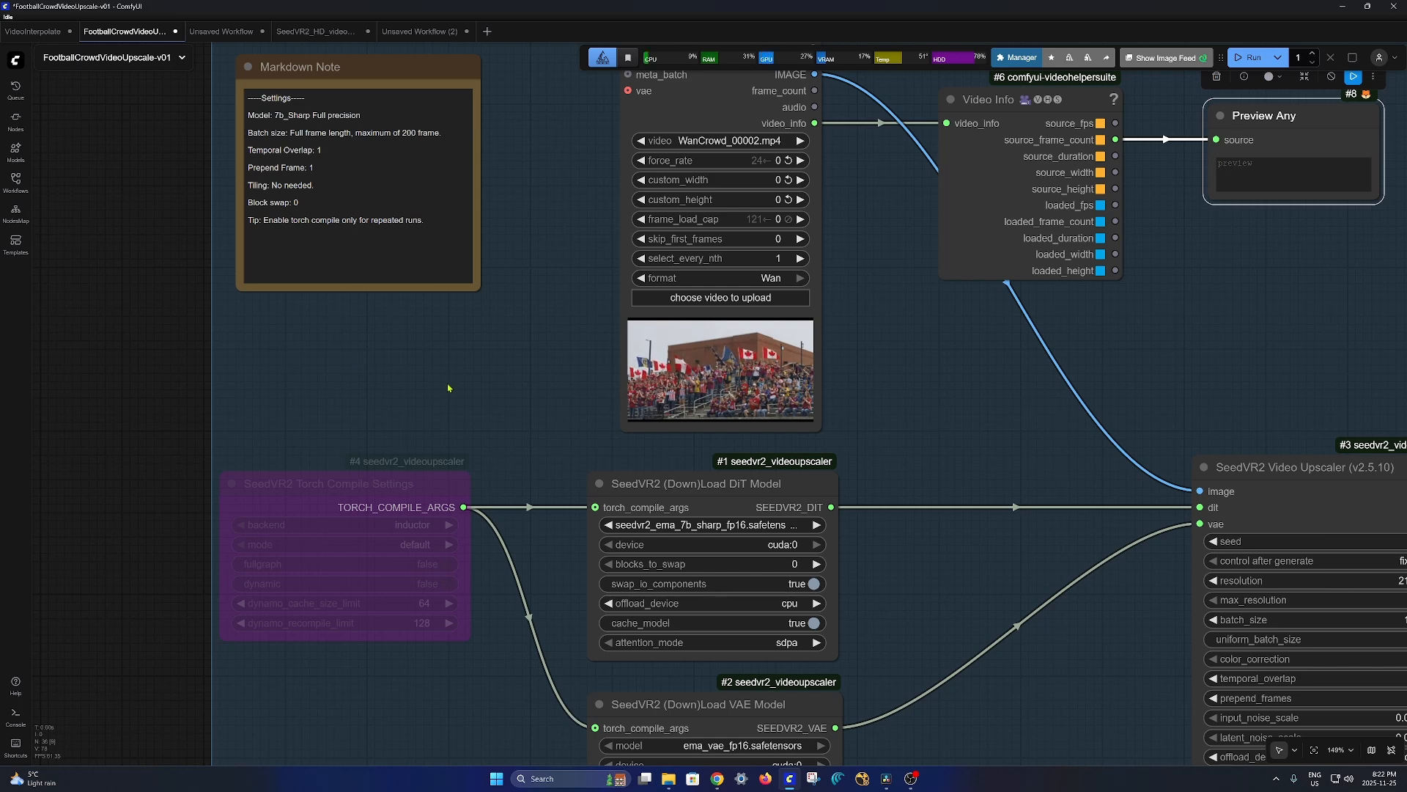
pyautogui.scroll(-3)
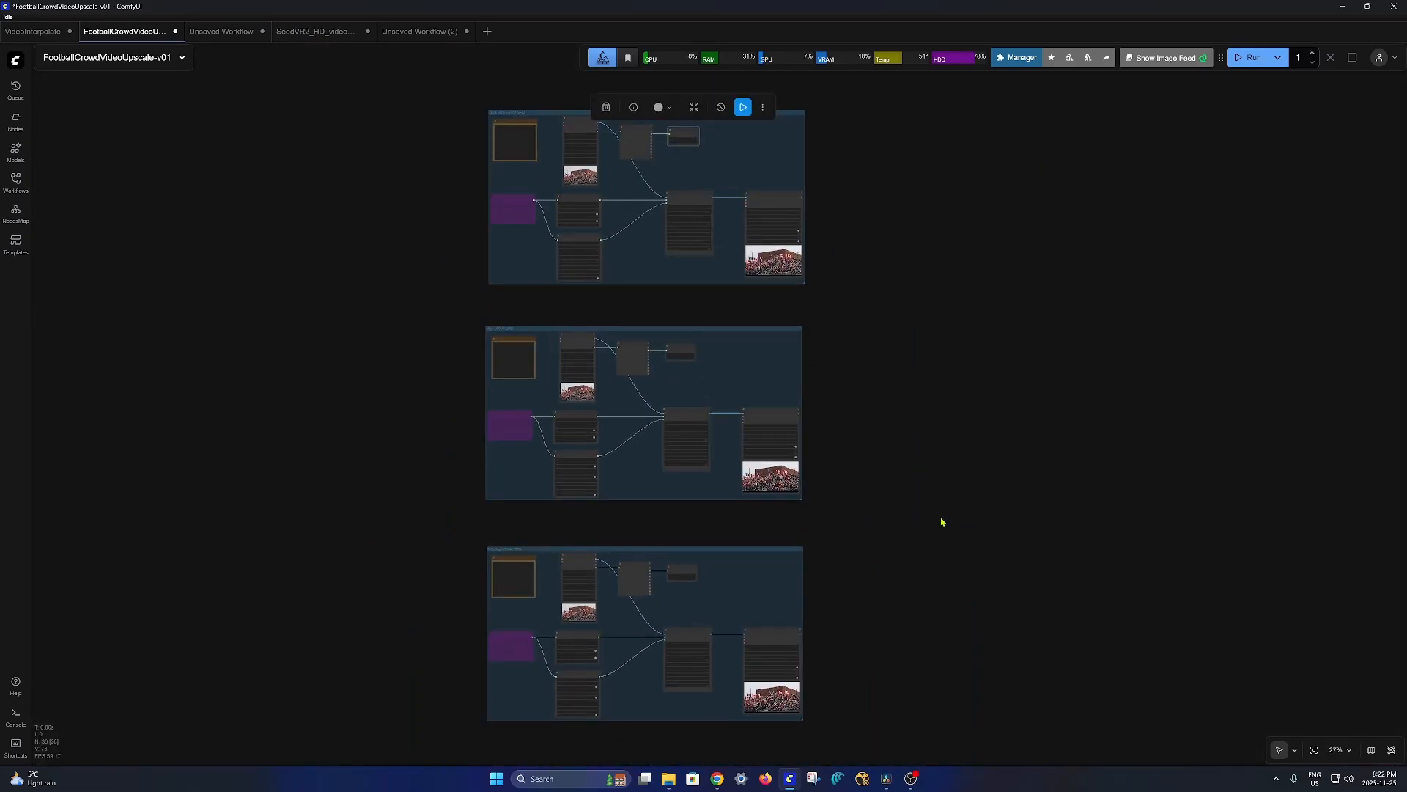
pyautogui.scroll(-3)
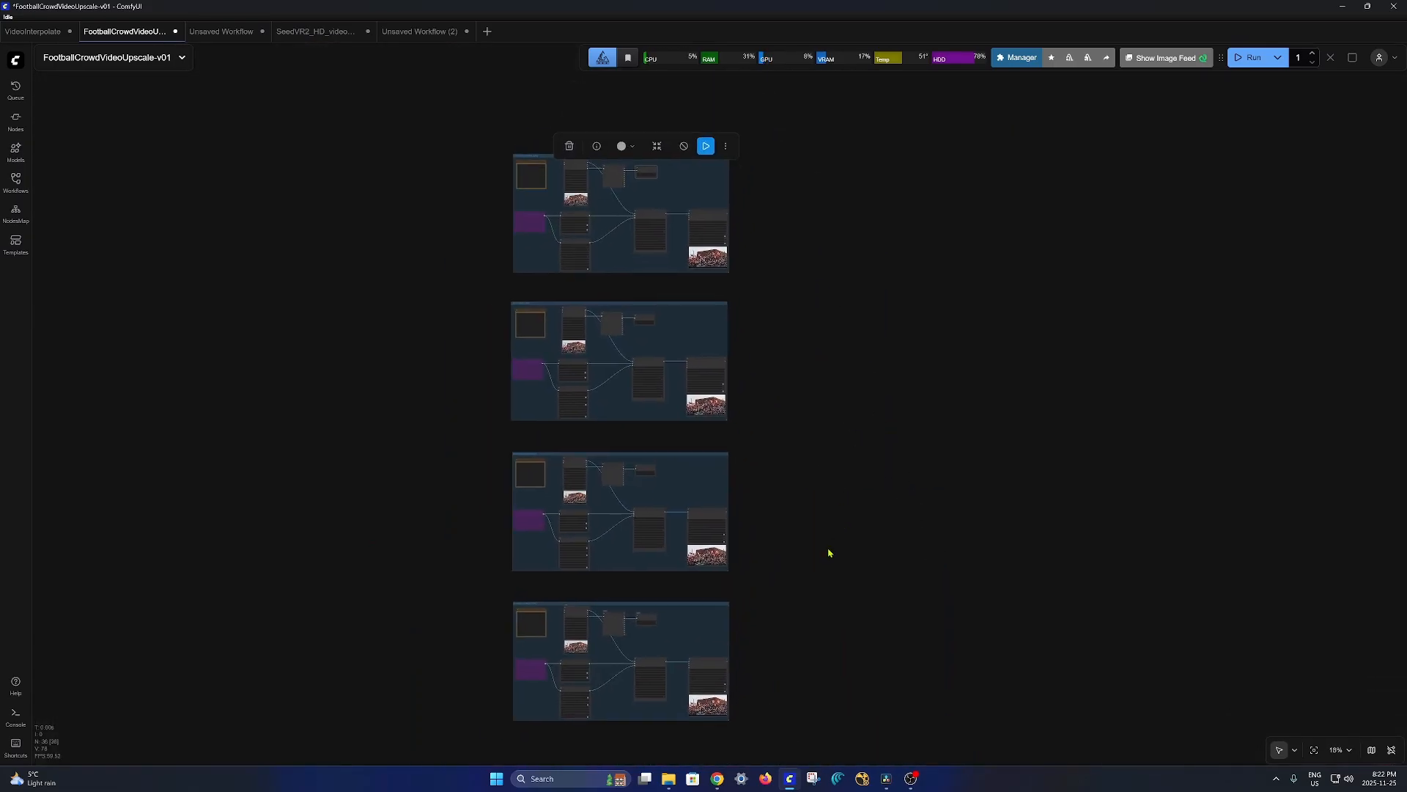